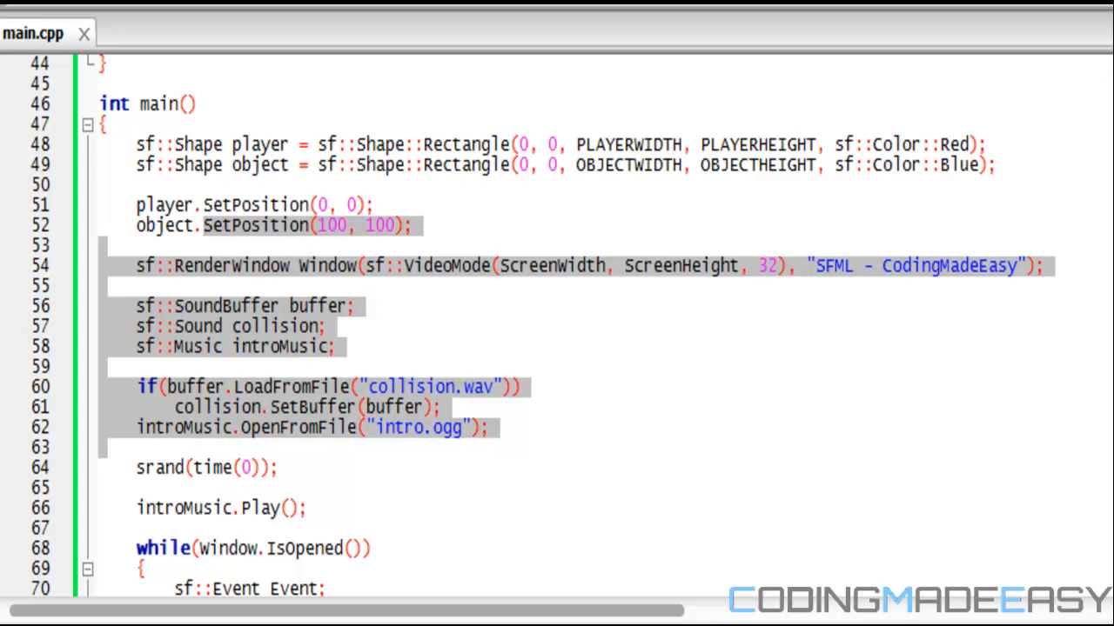
Review the SFML Audio include and position the cursor where the intro music is set up.
scroll(up, 3)
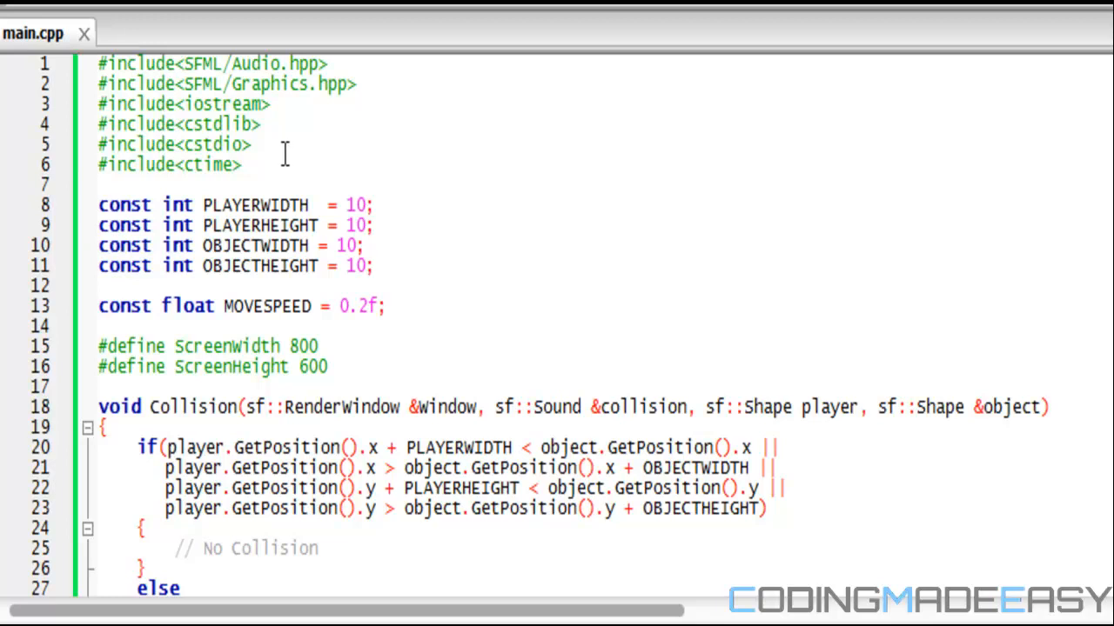
mouse_move(136, 26)
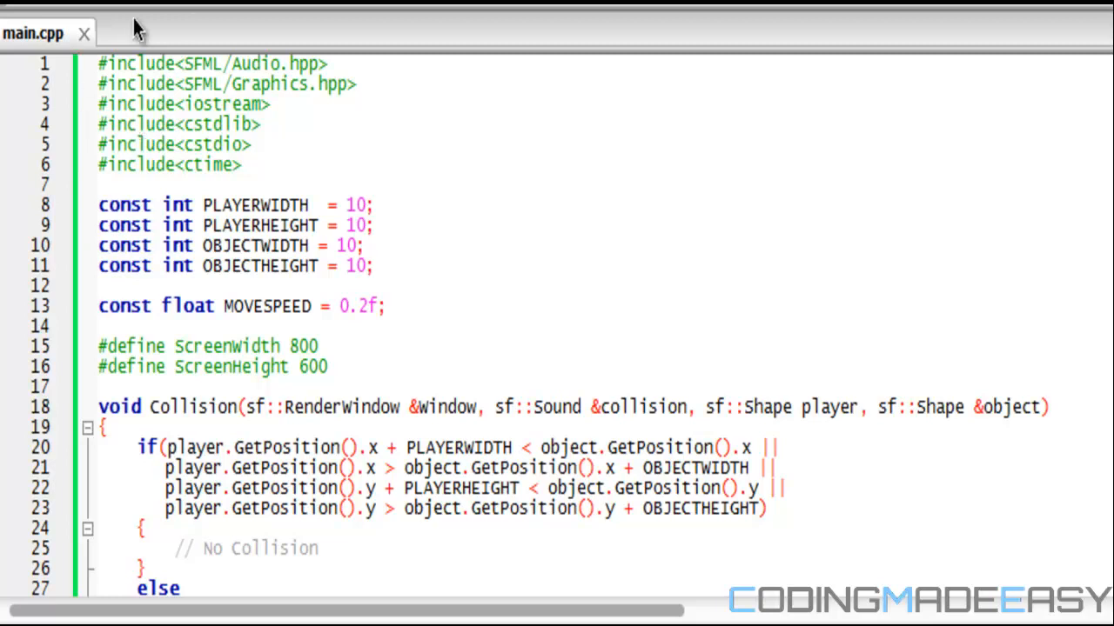
triple_click(212, 63)
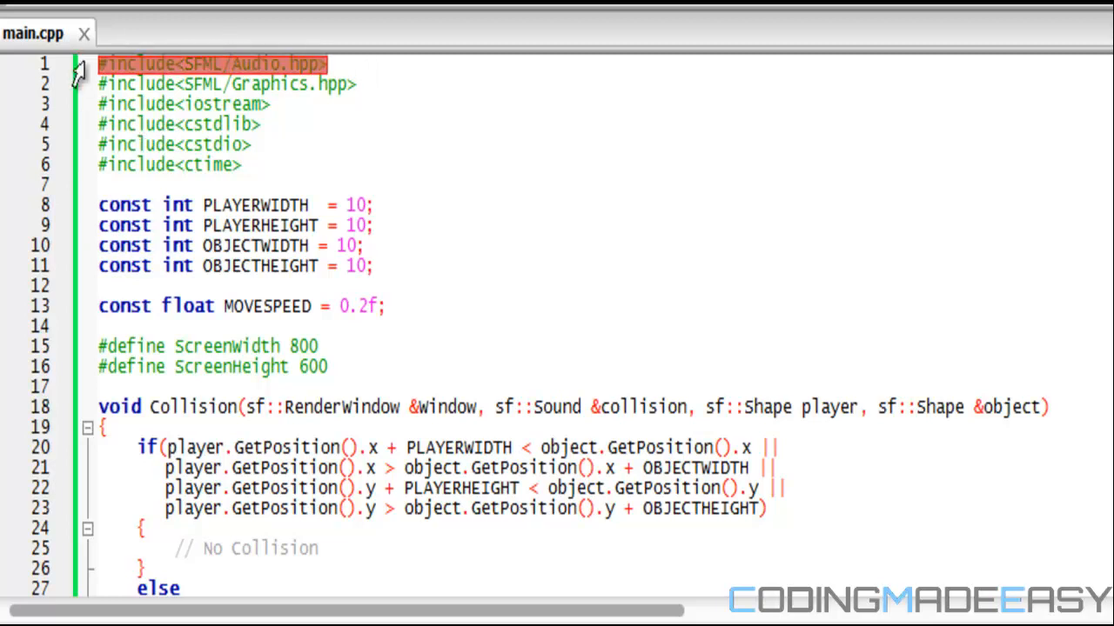
scroll(down, 3)
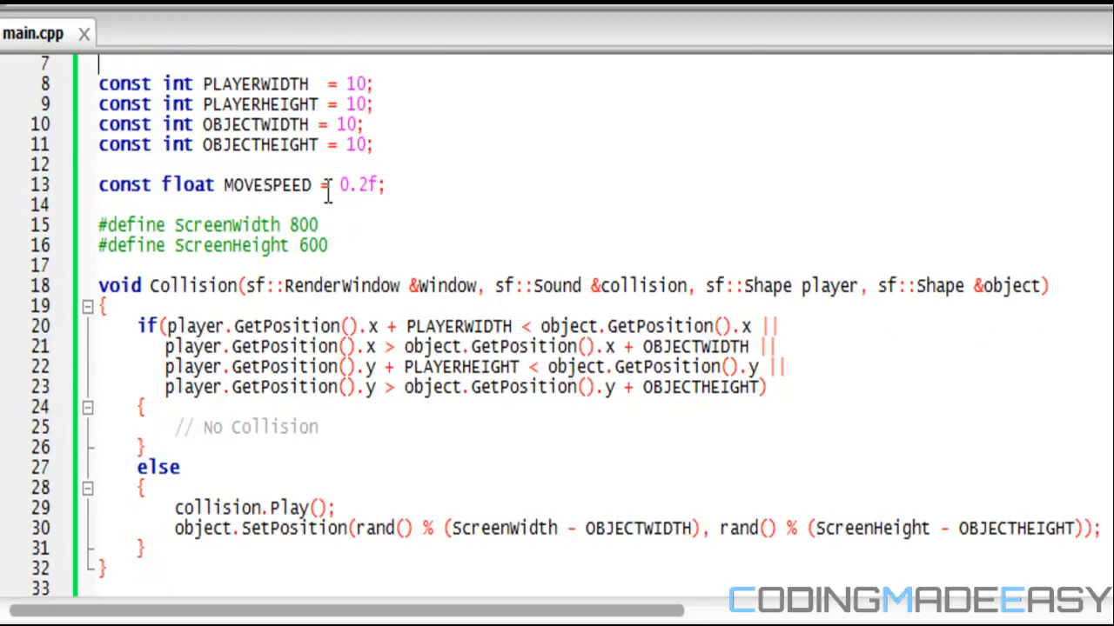
scroll(down, 3)
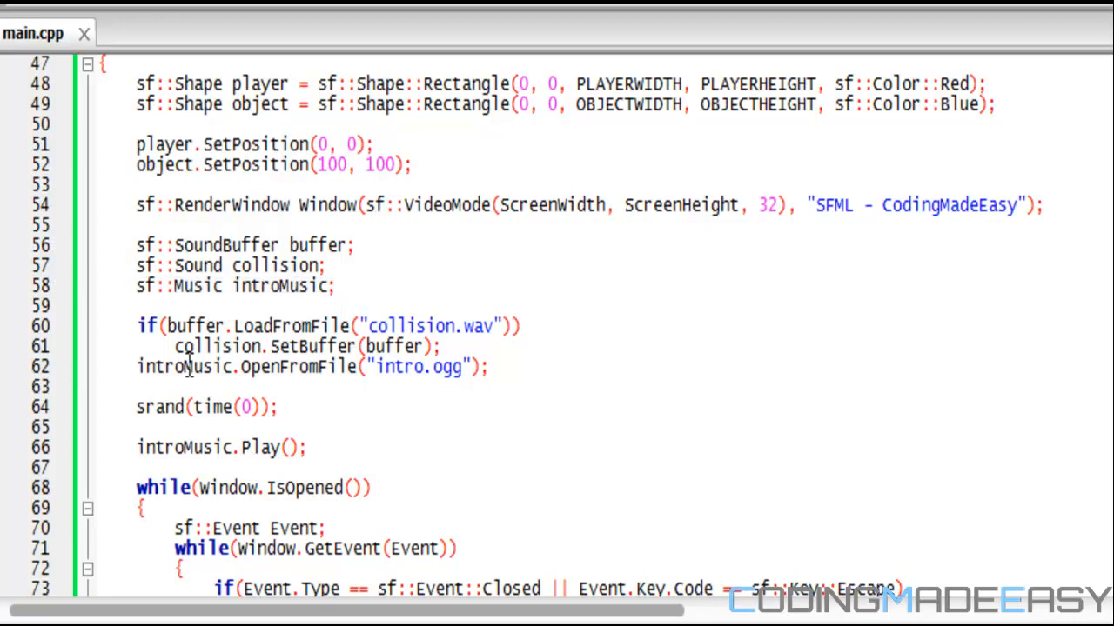
mouse_move(198, 394)
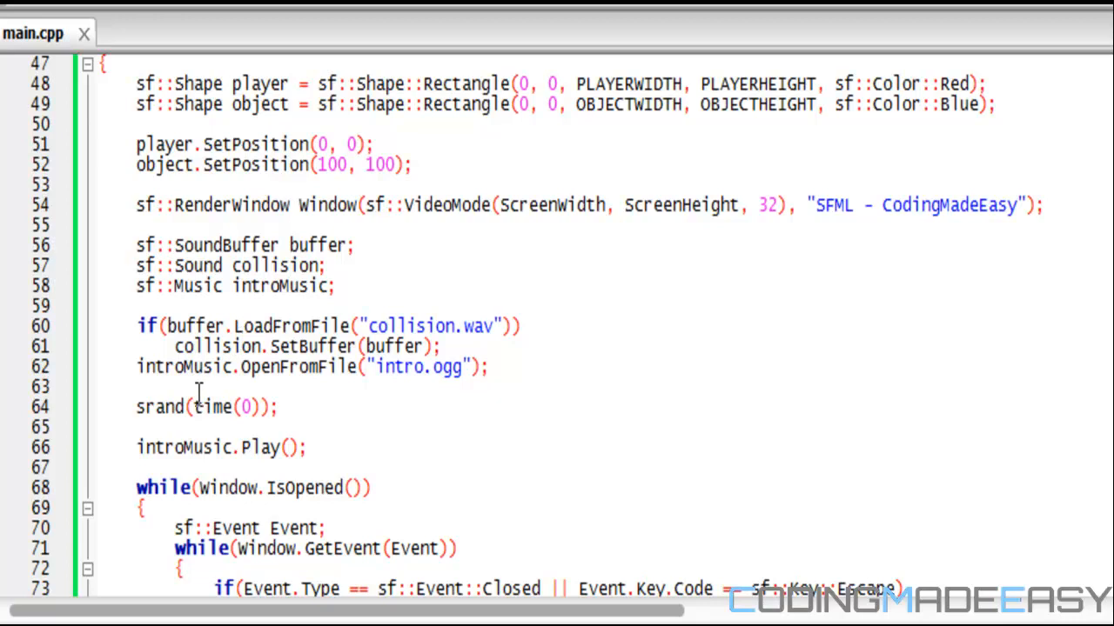
double_click(185, 366)
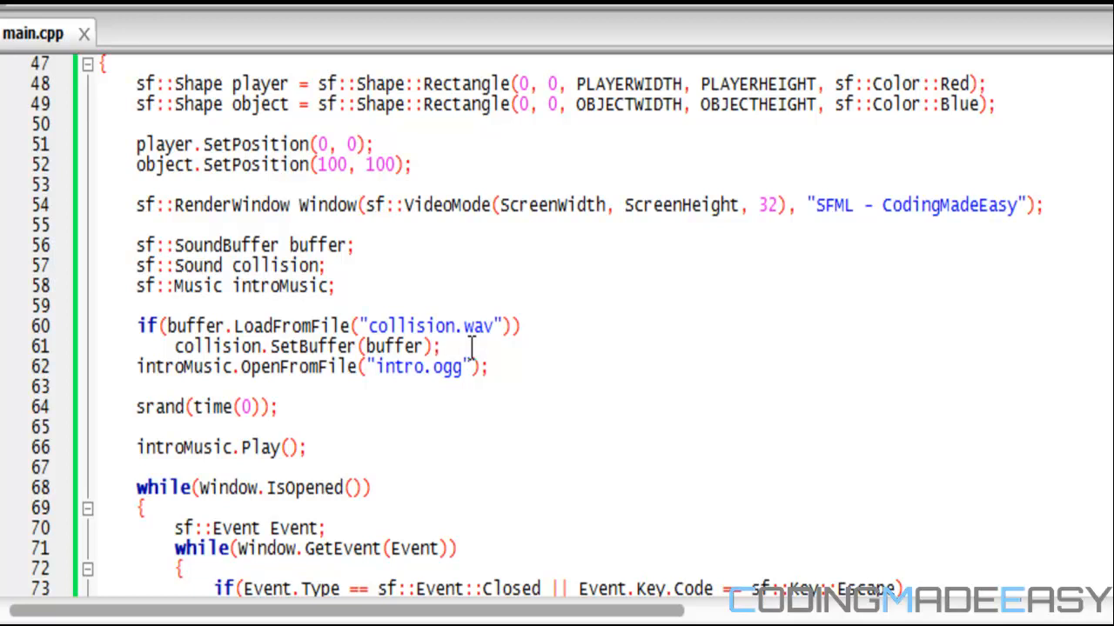
click(438, 346)
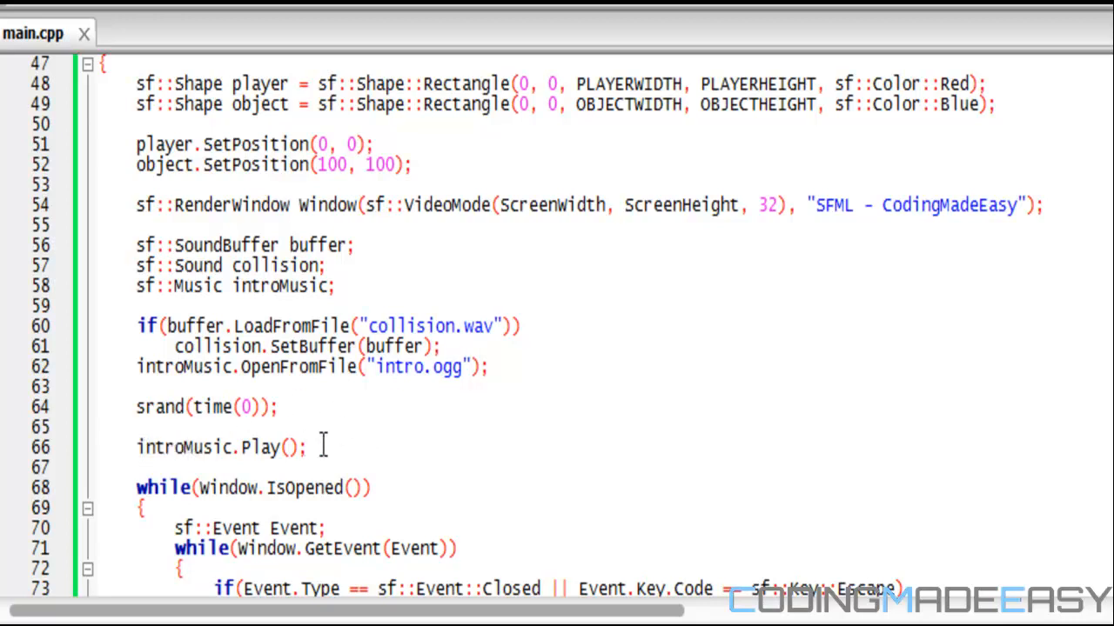
Add introMusic.SetLoop(true) so the intro track loops.
scroll(down, 3)
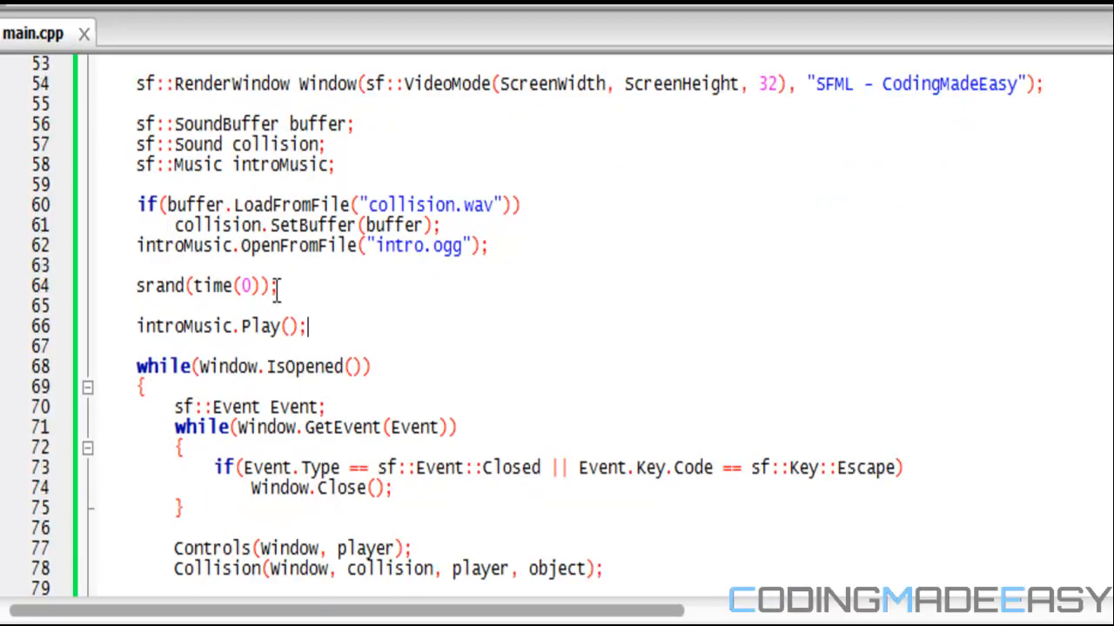
text(intro)
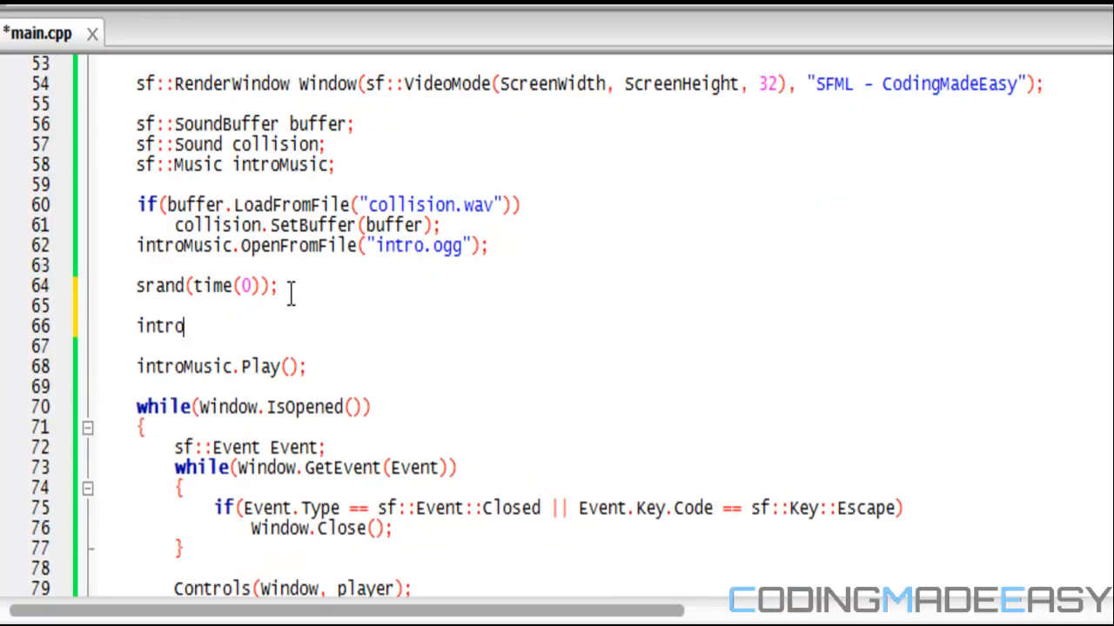
text(Music.)
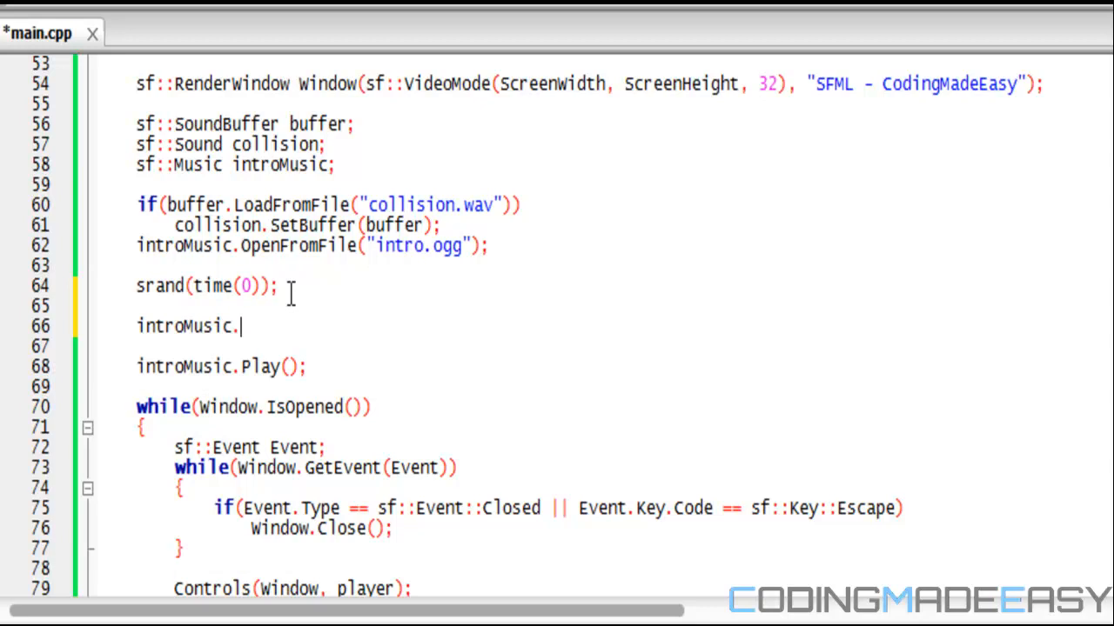
text(SetLoop)
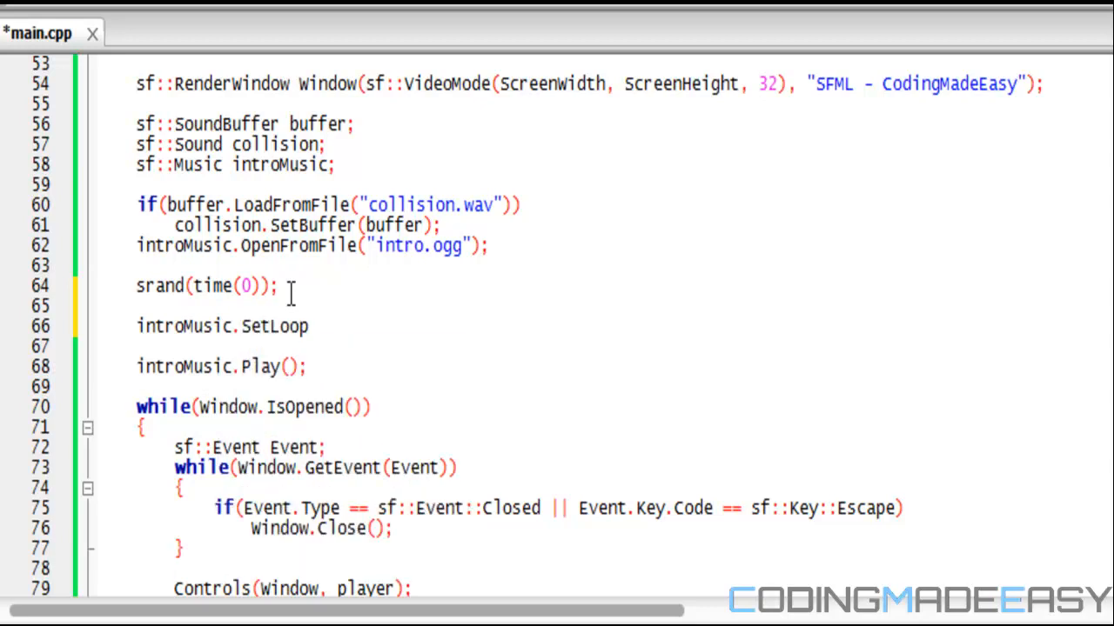
text((true);)
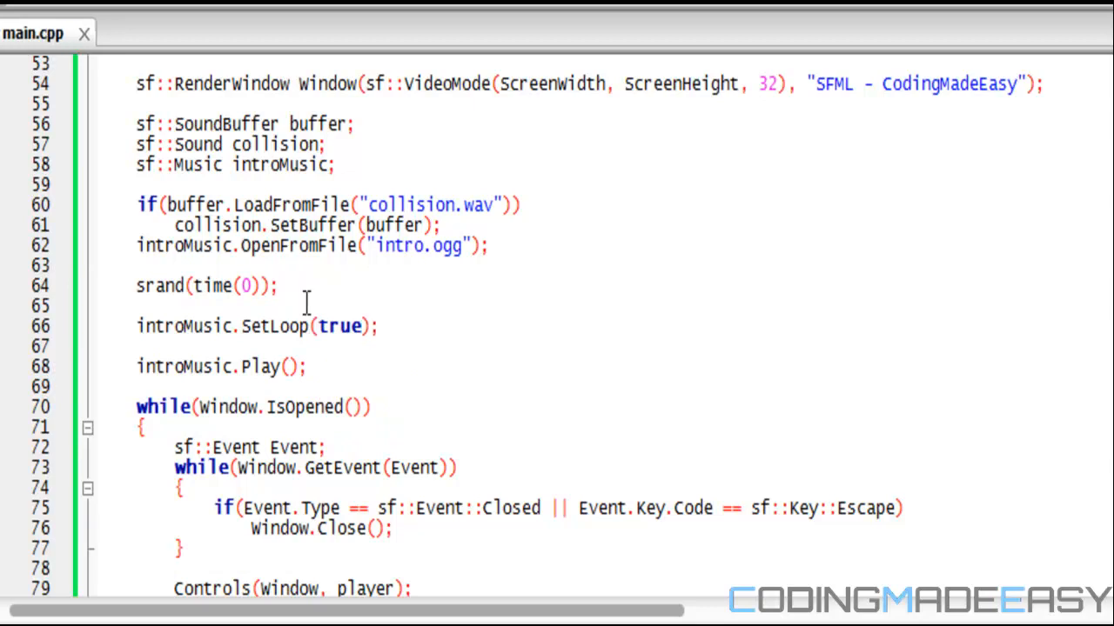
click(381, 327)
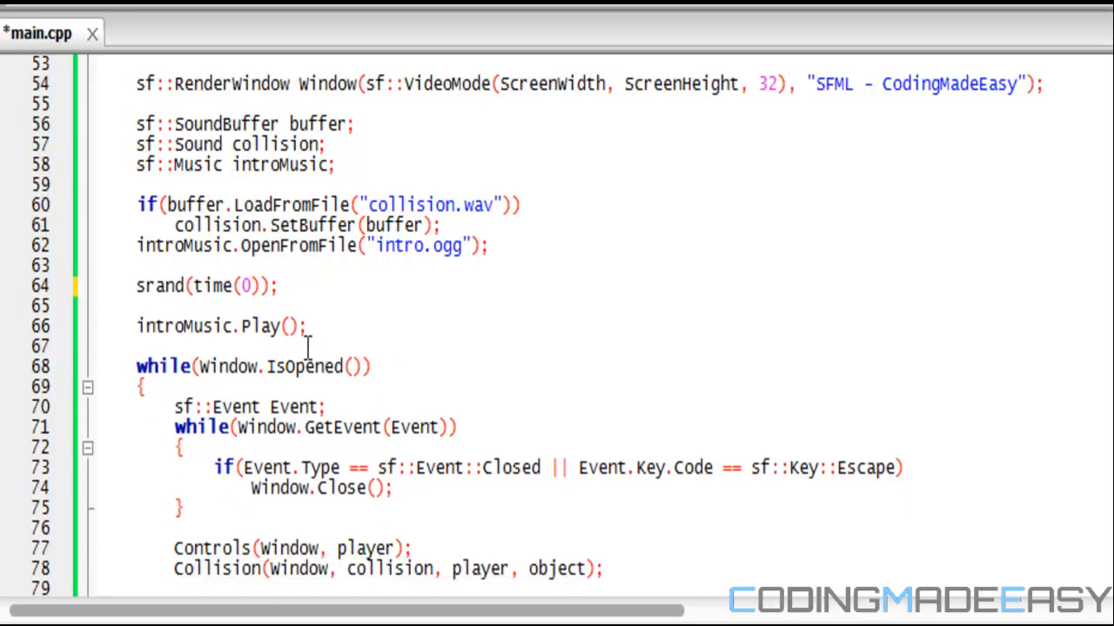
Add introMusic.Play(); before the game loop and select the old Play call inside the loop for removal.
scroll(down, 3)
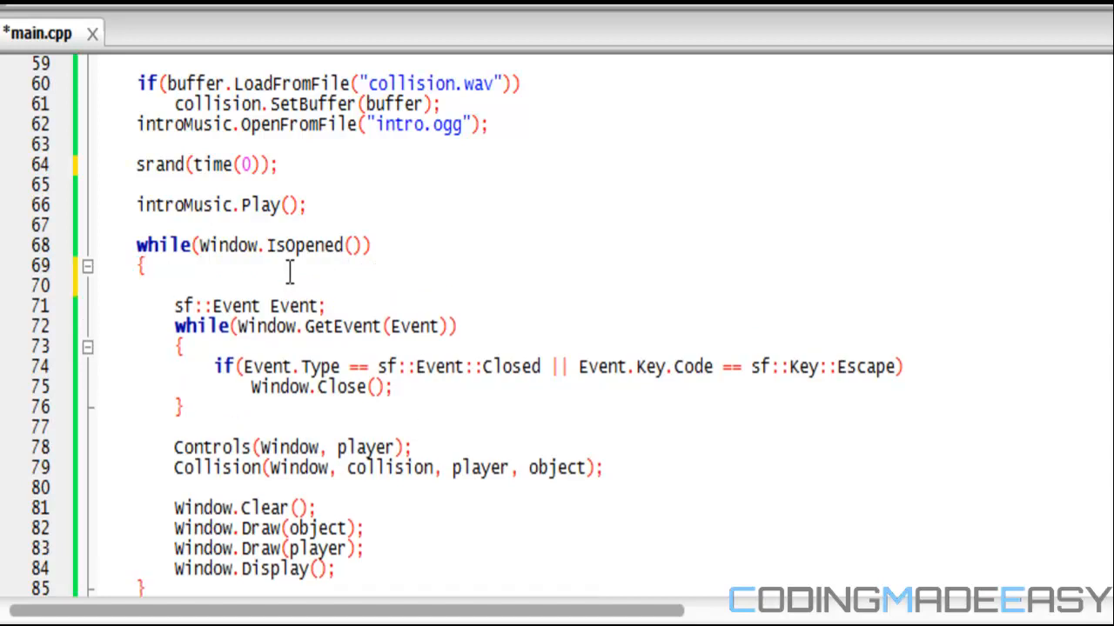
text(introMusic.)
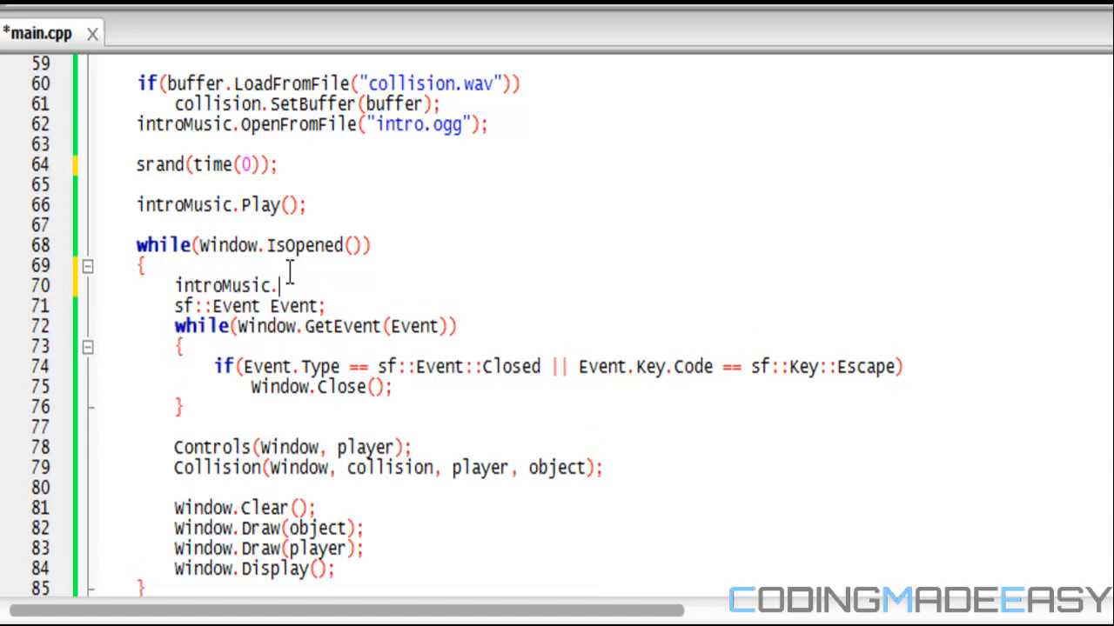
text(P)
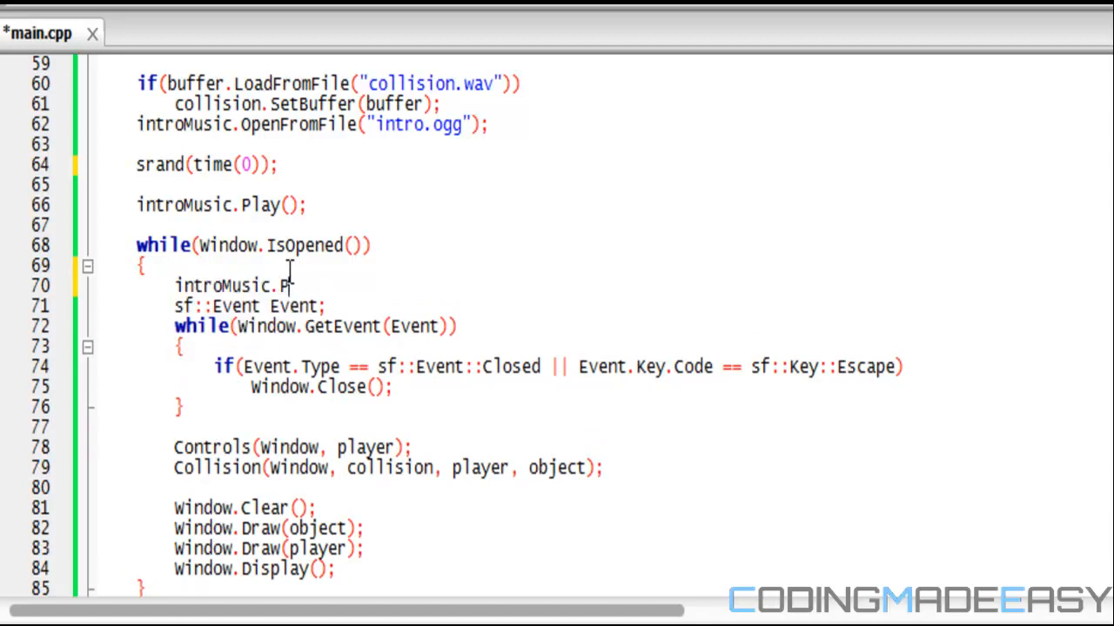
text(lay())
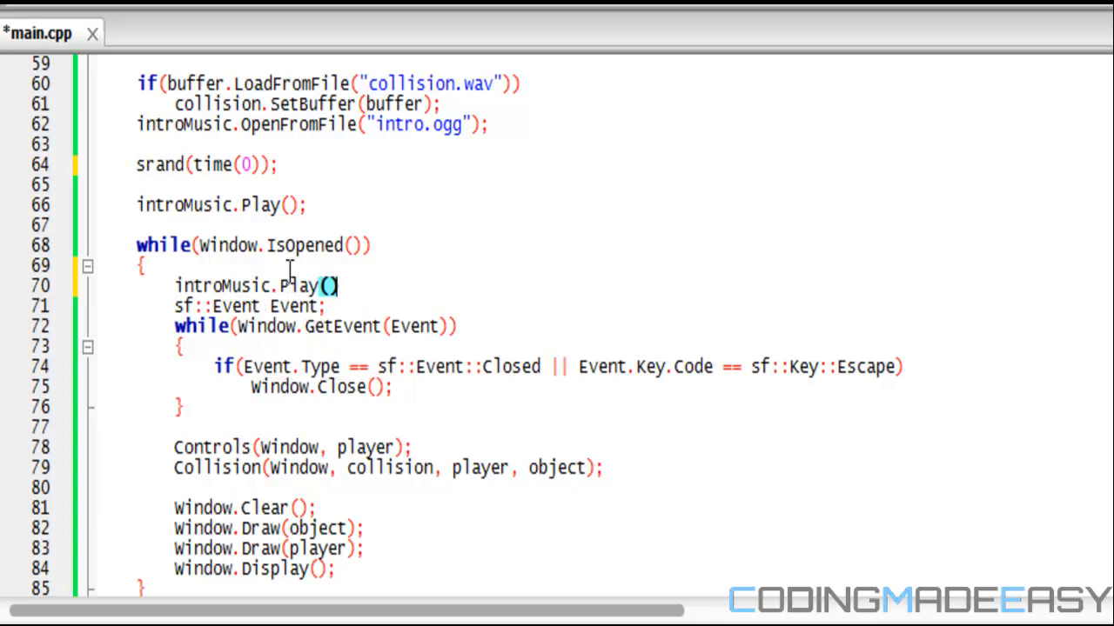
text(;)
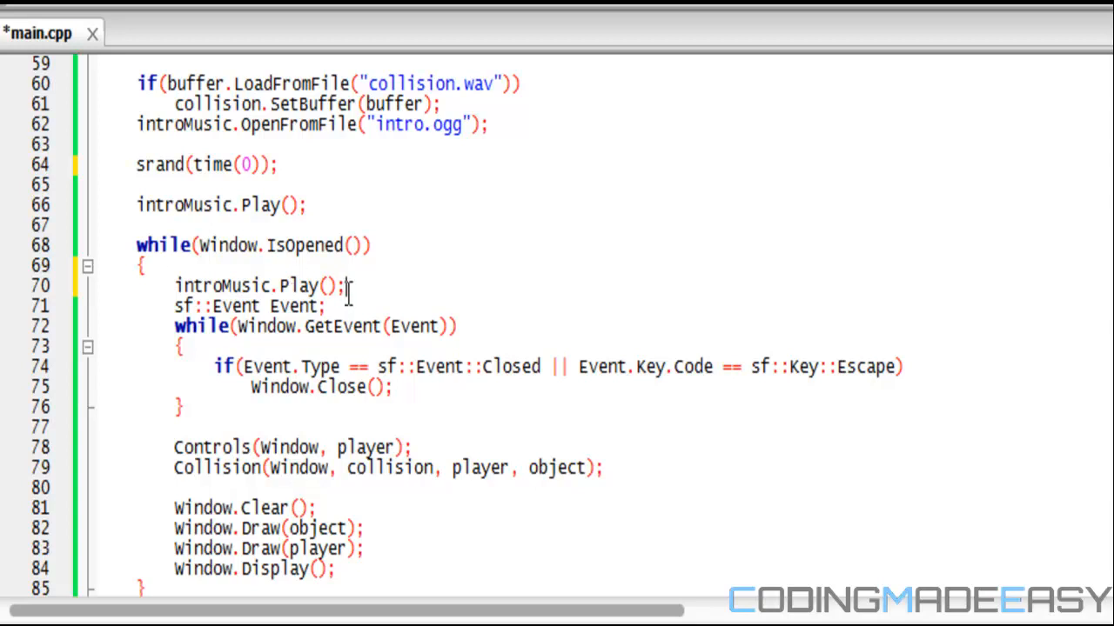
triple_click(261, 285)
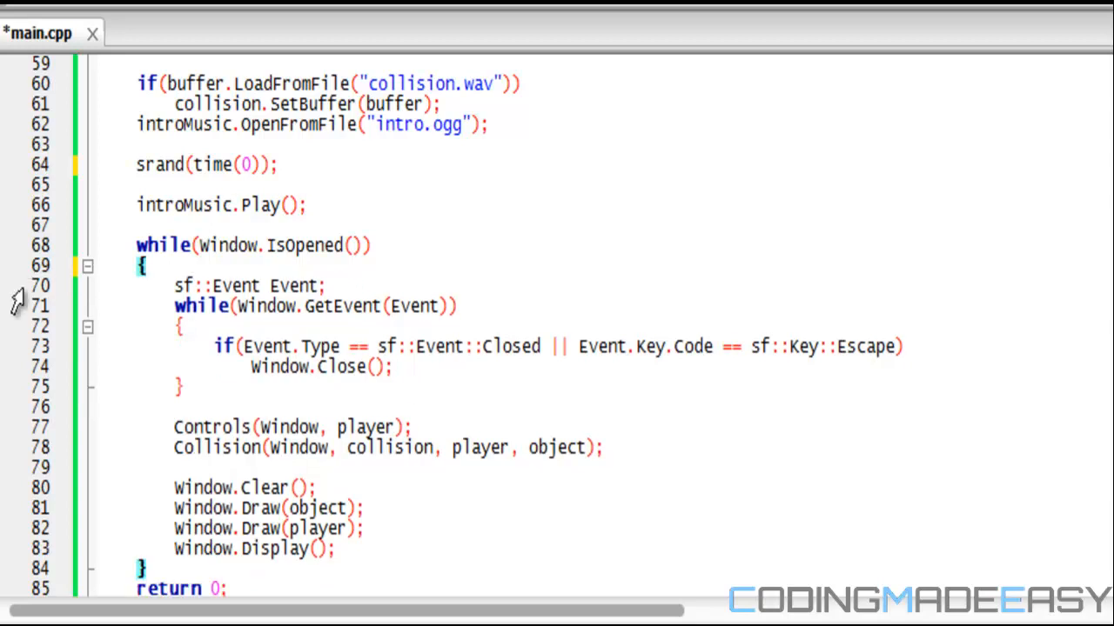
mouse_move(18, 300)
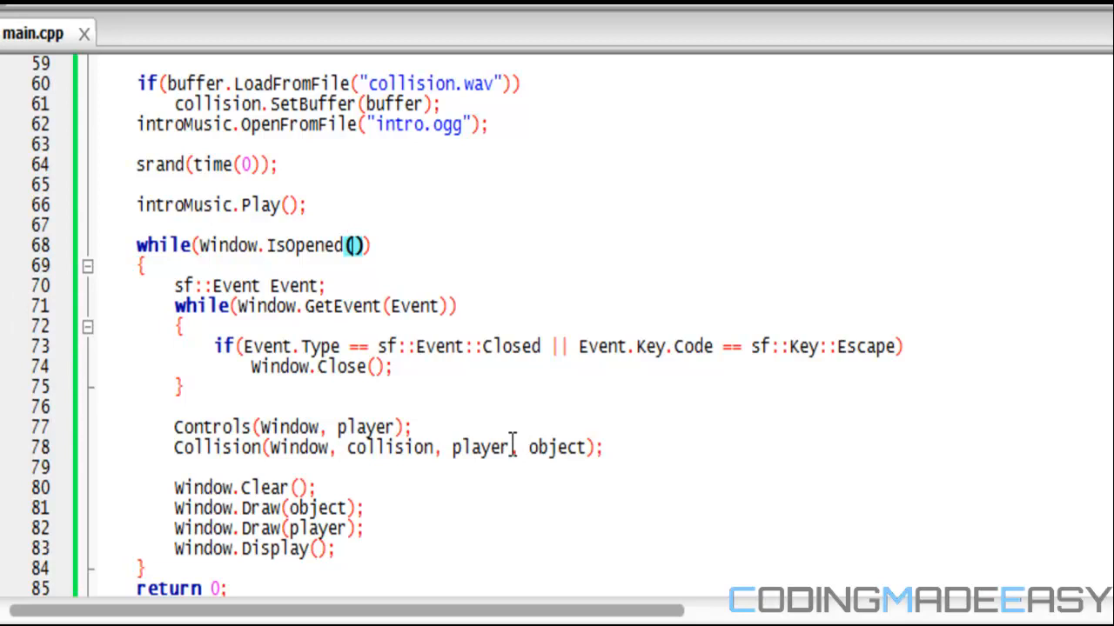
mouse_move(478, 445)
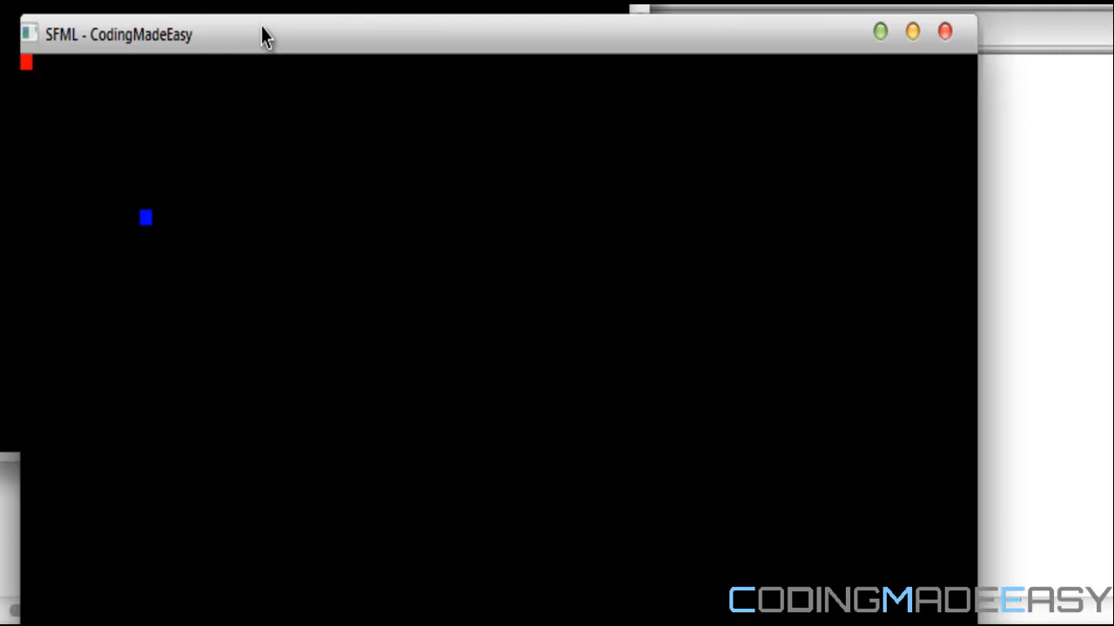
mouse_move(268, 44)
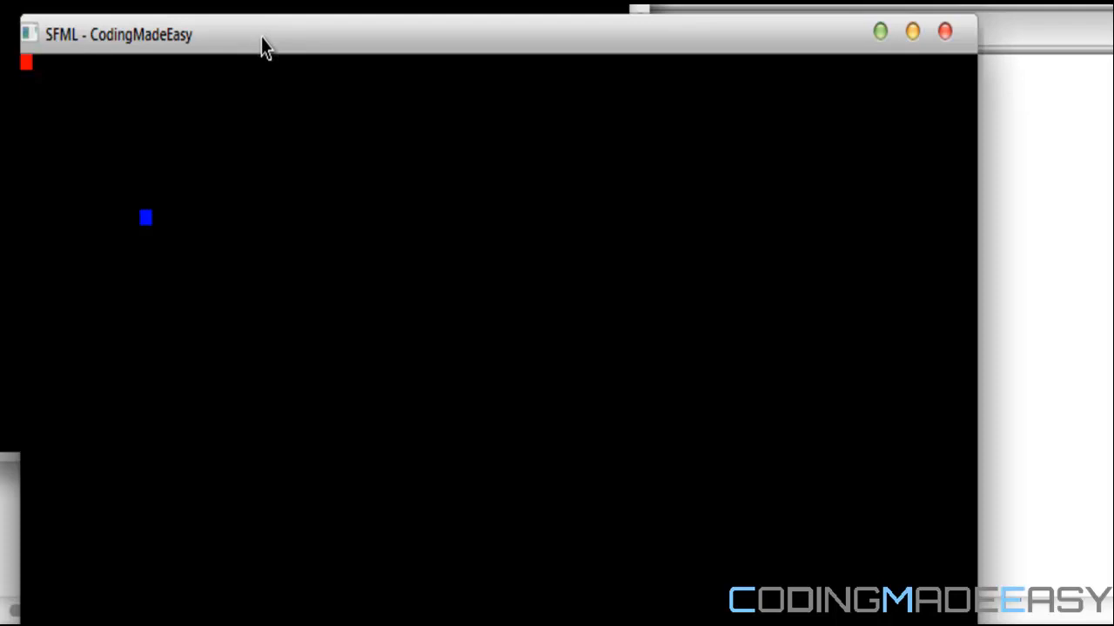
Drag the running game window by its title bar while the intro music plays.
drag(265, 45, 334, 73)
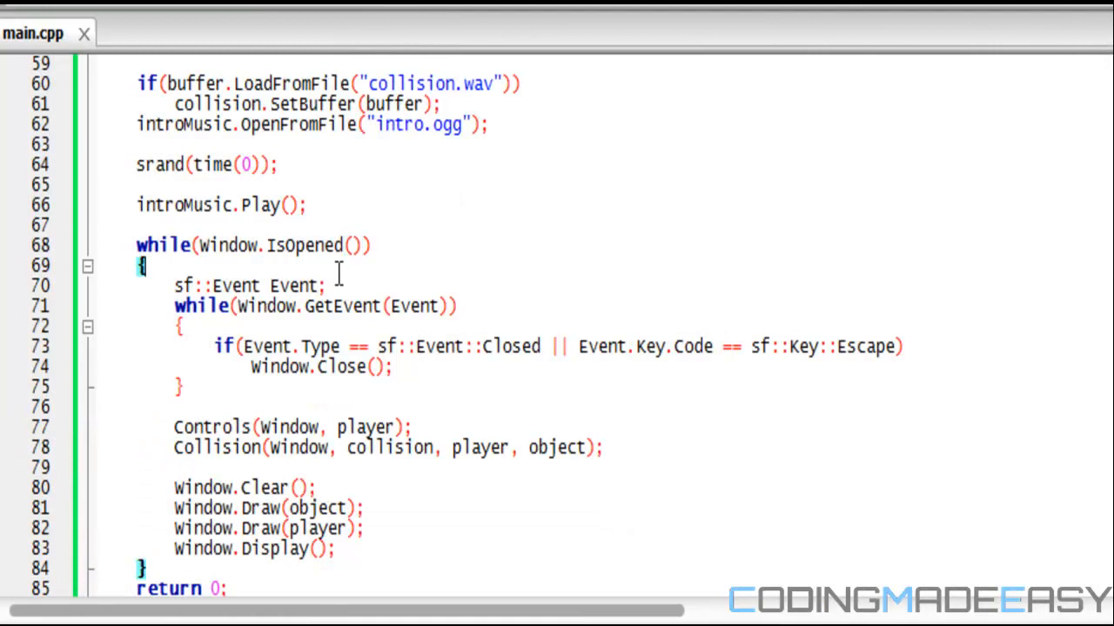
mouse_move(522, 251)
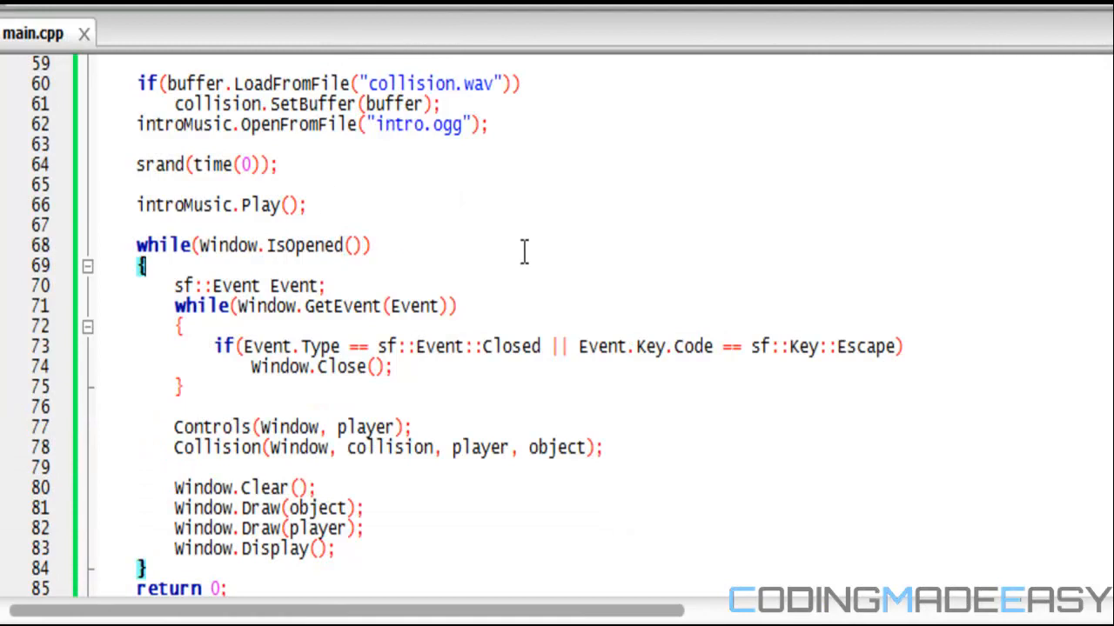
mouse_move(1086, 558)
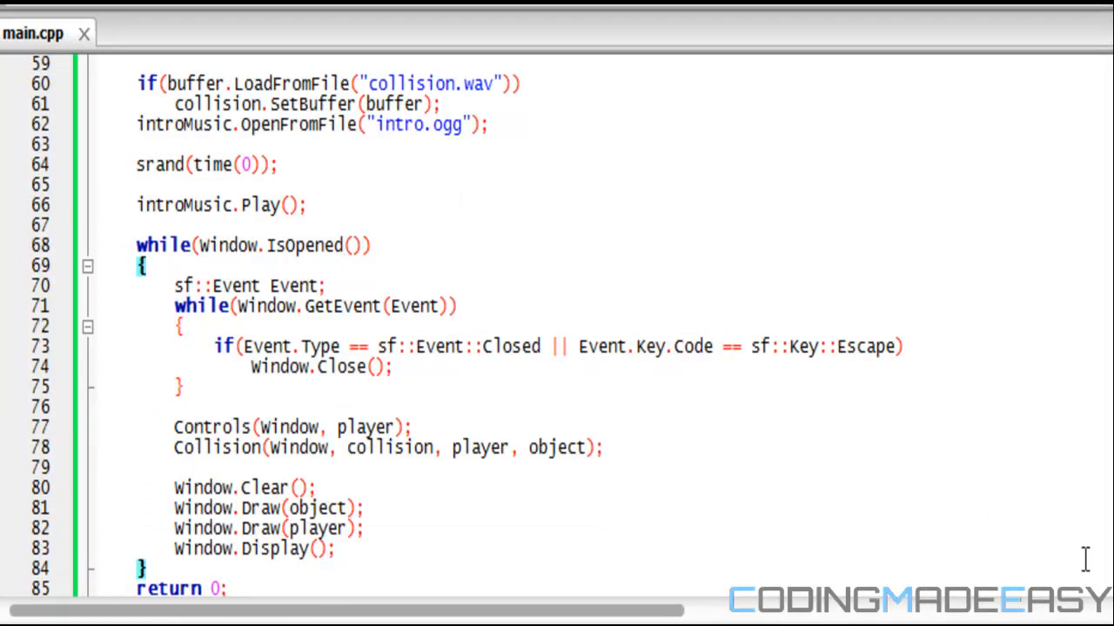